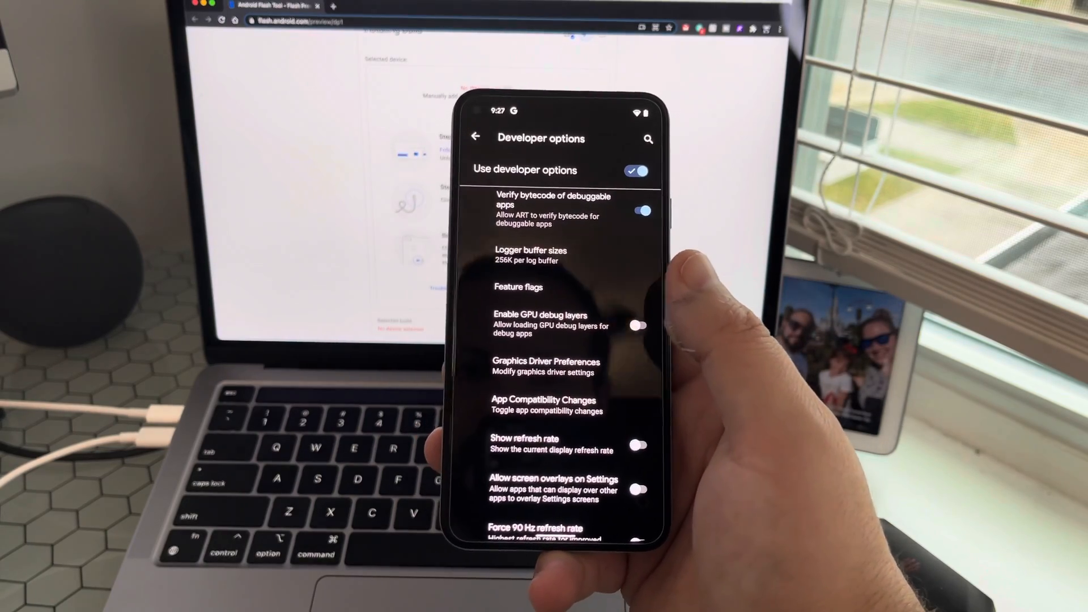
# Scroll down the Installing build page to the connected Pixel 5 (redfin) entry.
pyautogui.scroll(-3)
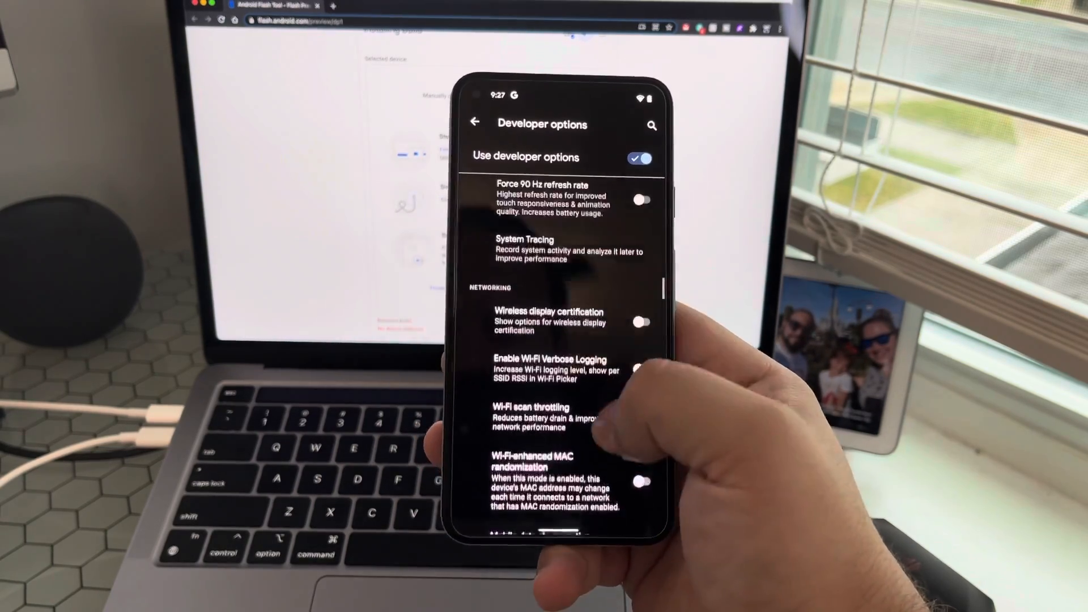
pyautogui.scroll(-3)
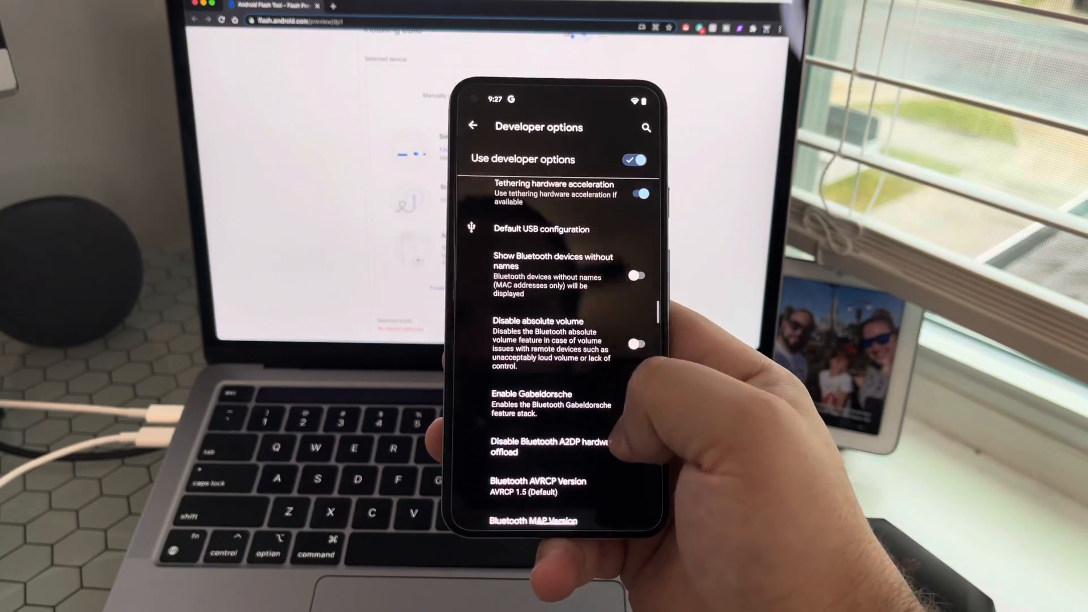
pyautogui.scroll(-3)
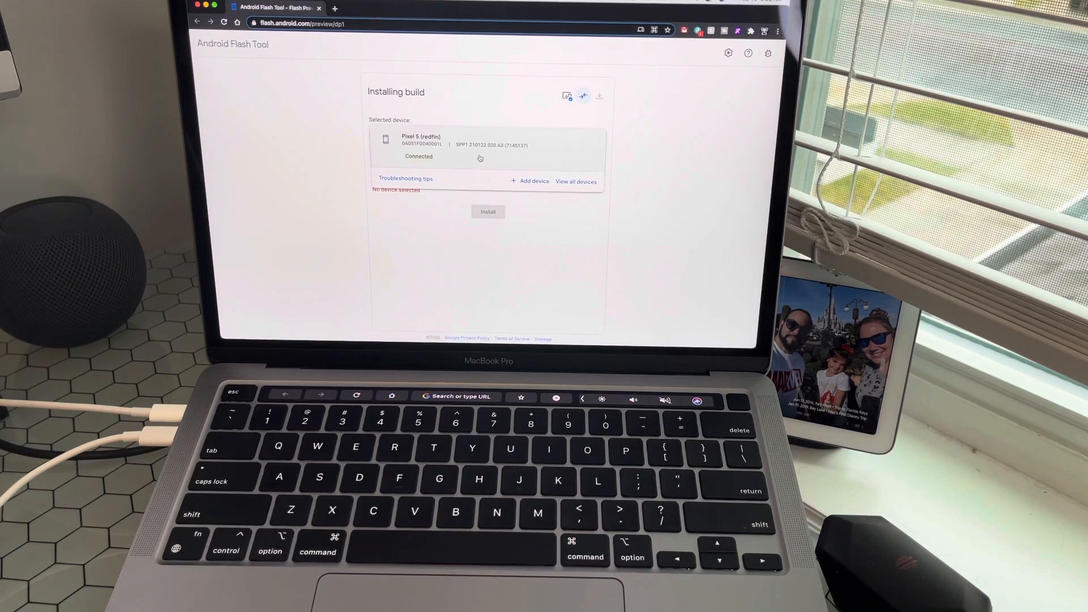
# Select the Pixel 5 with the Android 12 Developer Preview 1 build and start the install.
pyautogui.click(487, 146)
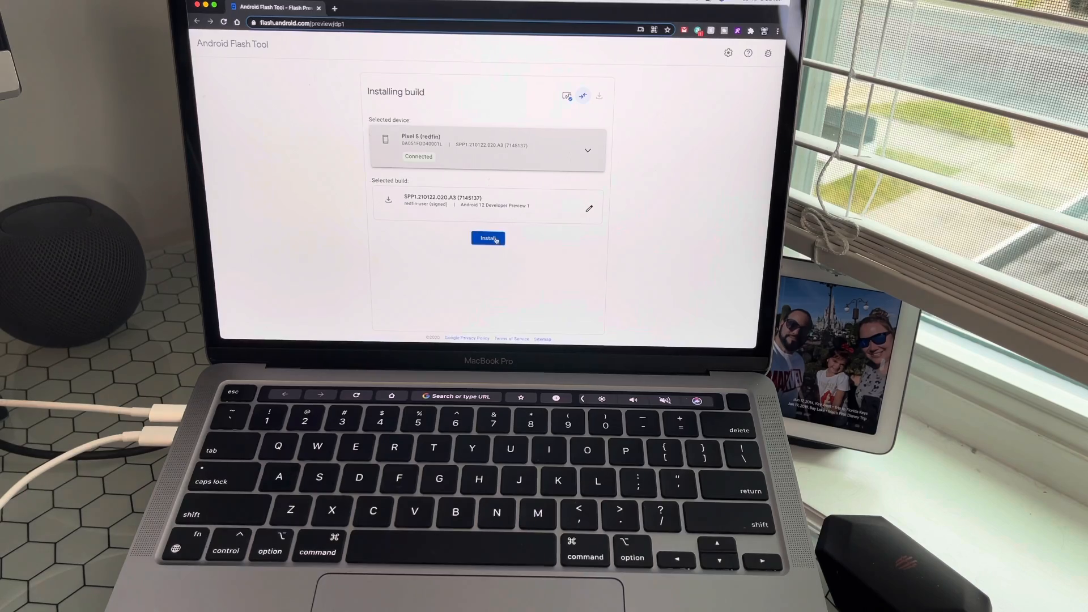
pyautogui.click(488, 238)
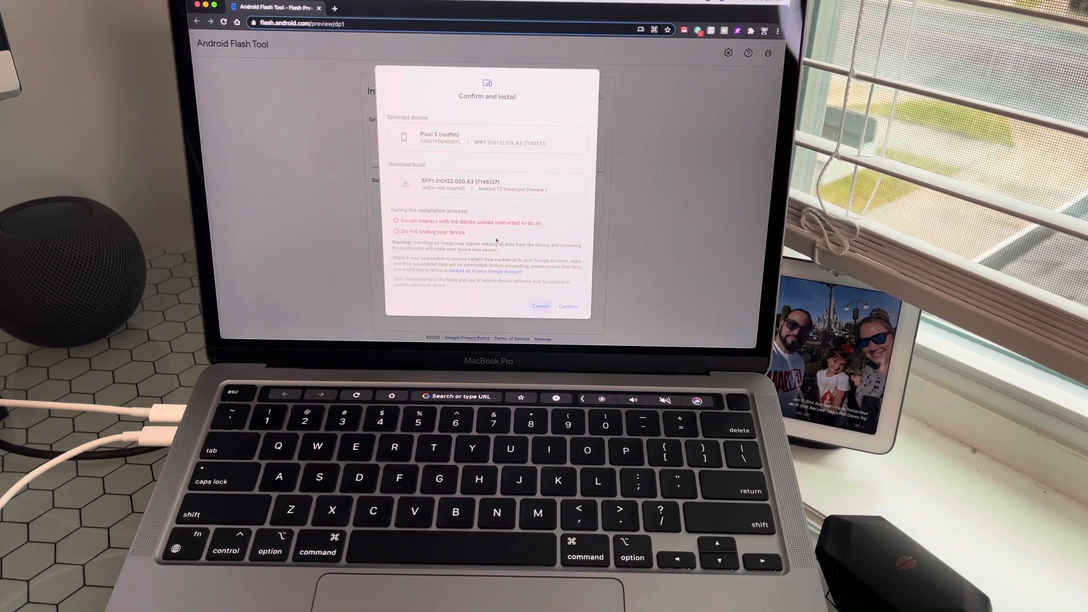
# Confirm installing the preview build on the Pixel 5, bringing up the SDK license agreement.
pyautogui.click(568, 306)
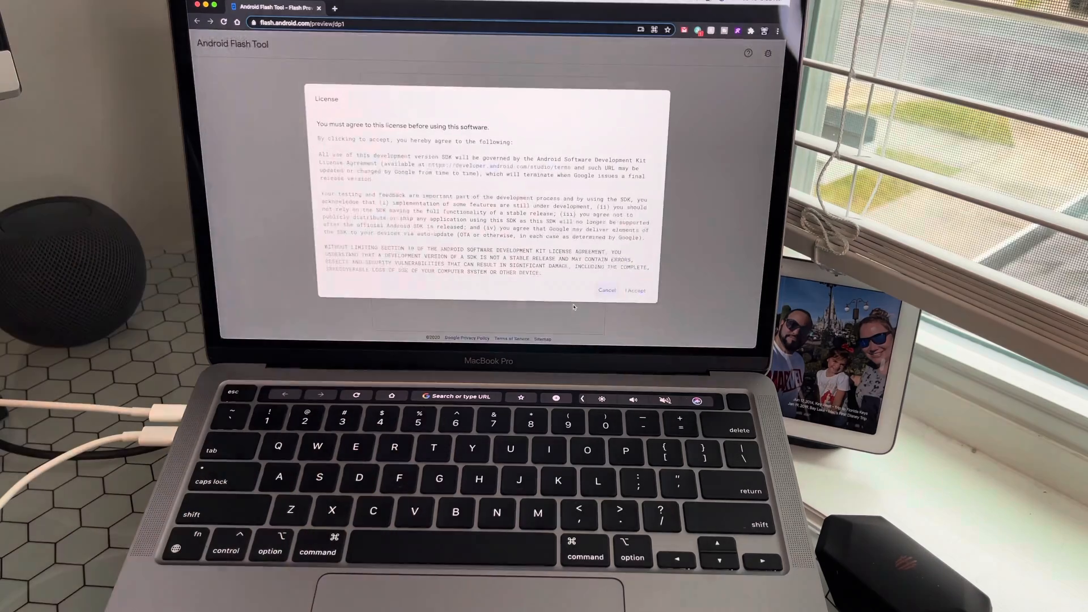